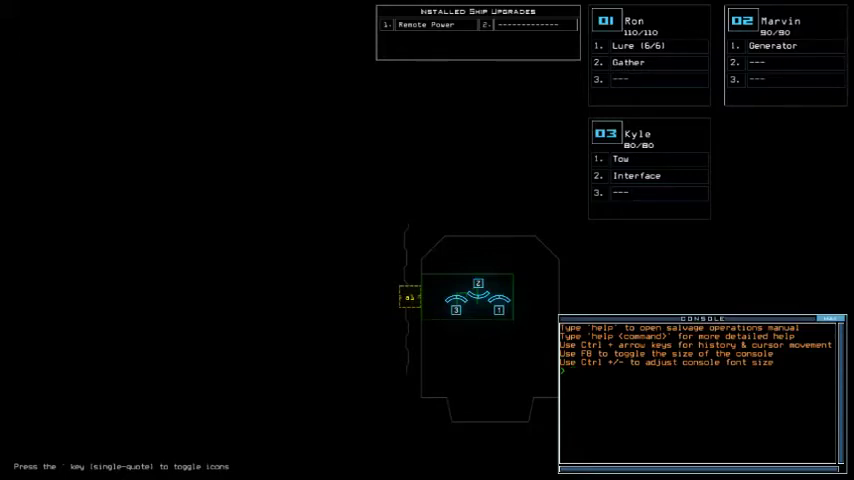
# Run the 'status' console command to show the ship and its three drones
pyautogui.write('status')
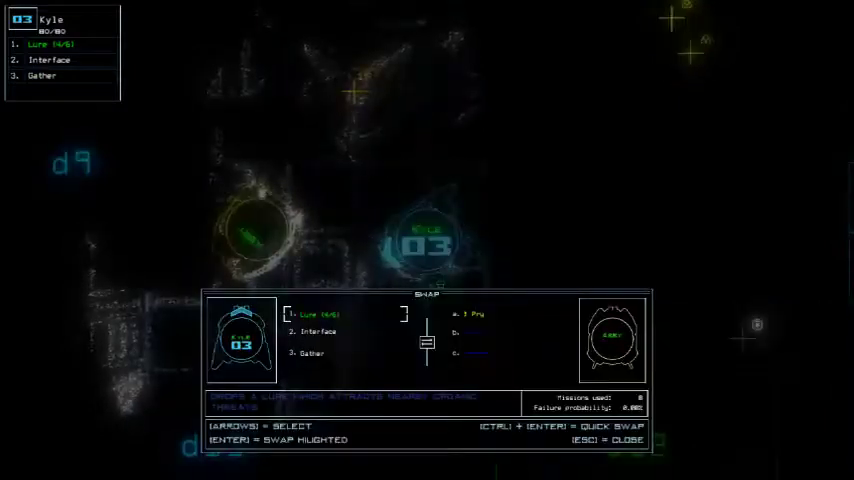
# Dismiss the upgrade swap screen to return control to drone 03
pyautogui.press('enter')
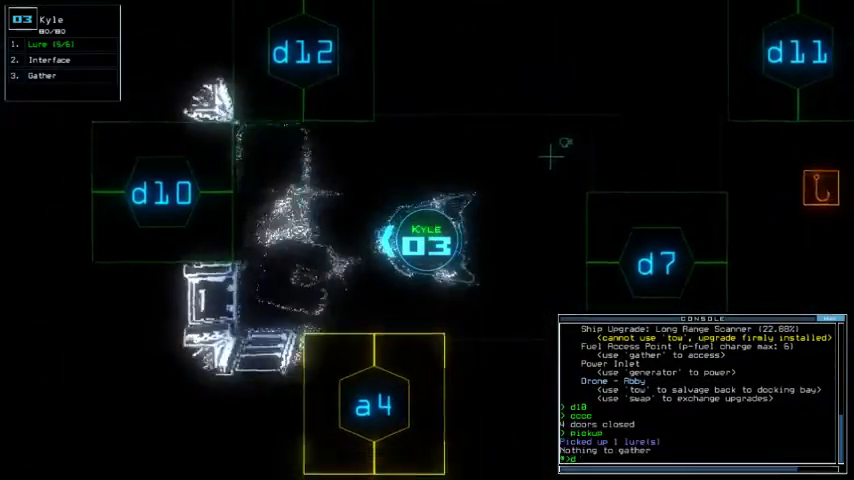
# Send the drones through d7, end the run and accept the 910 score to reach the leaderboard
pyautogui.write('d7')
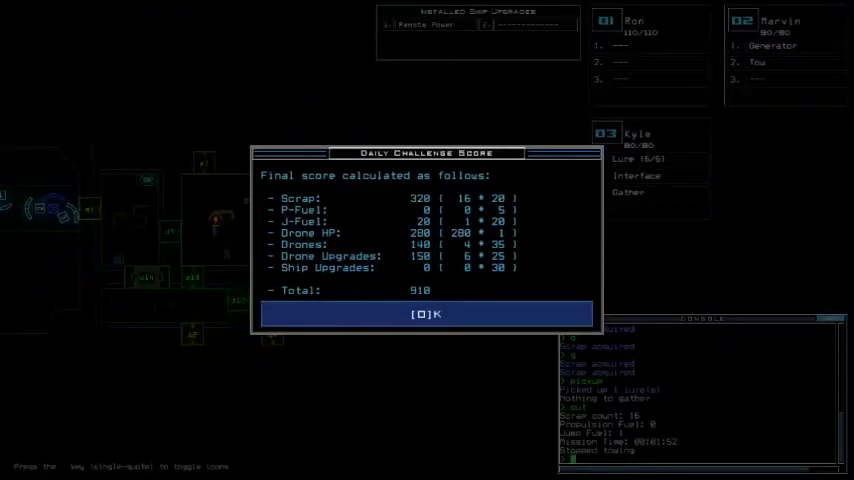
pyautogui.click(424, 312)
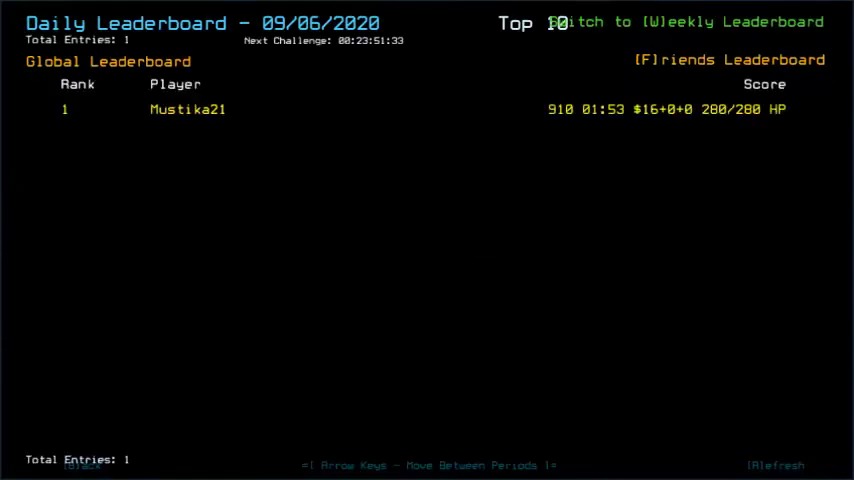